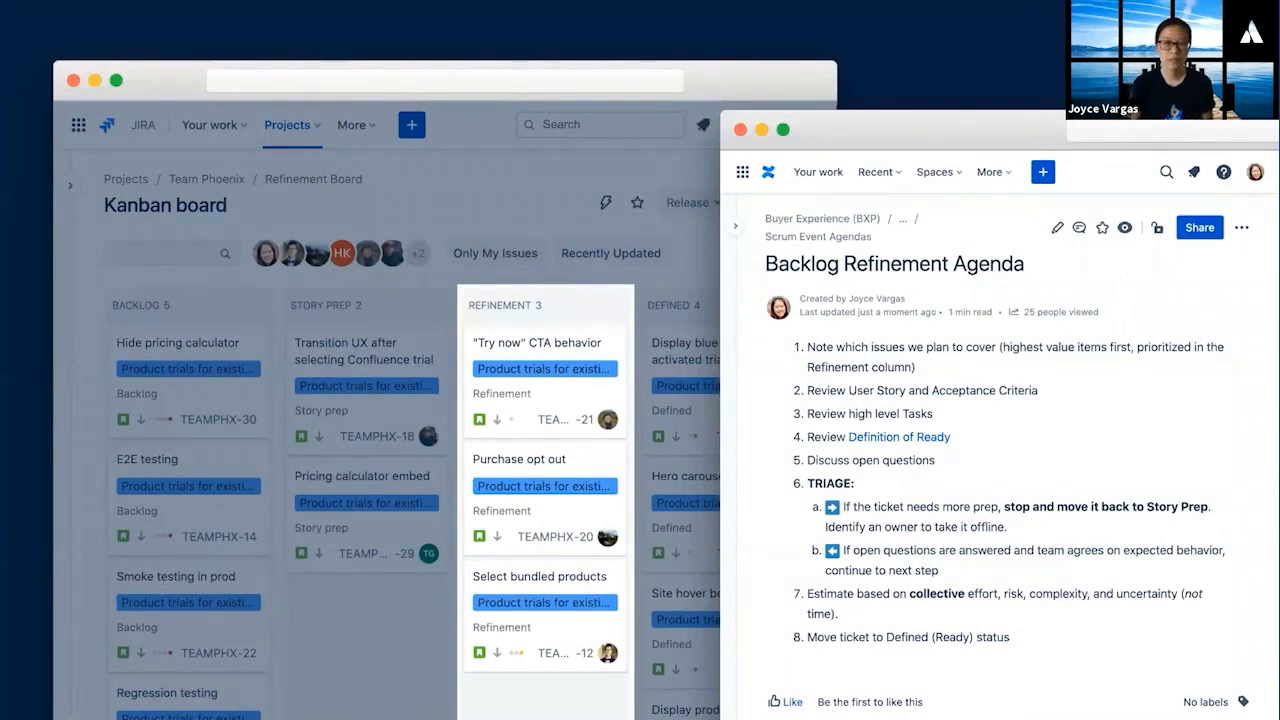
Open the TEAMPHX-21 "Try now" CTA behavior story from the Refinement column
left_click(536, 342)
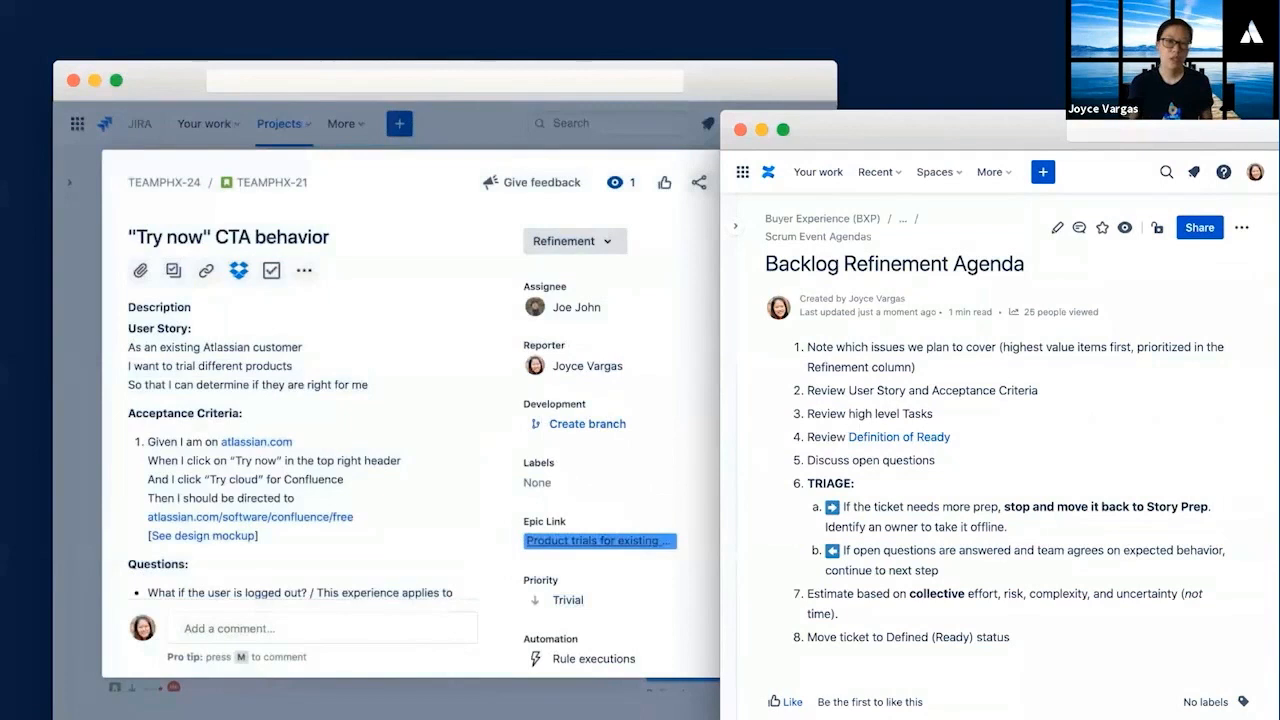